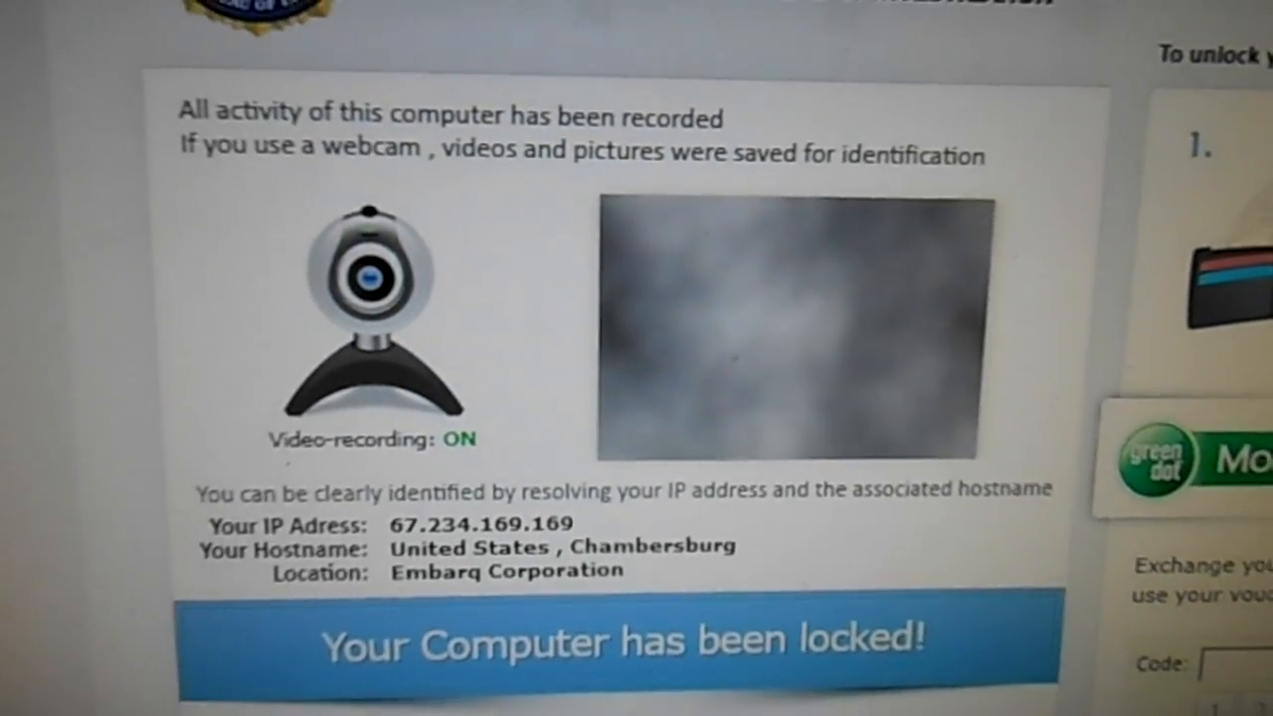
- Leave Windows Help and Support and bring up the Start menu's search box in Safe Mode
scroll(down, 3)
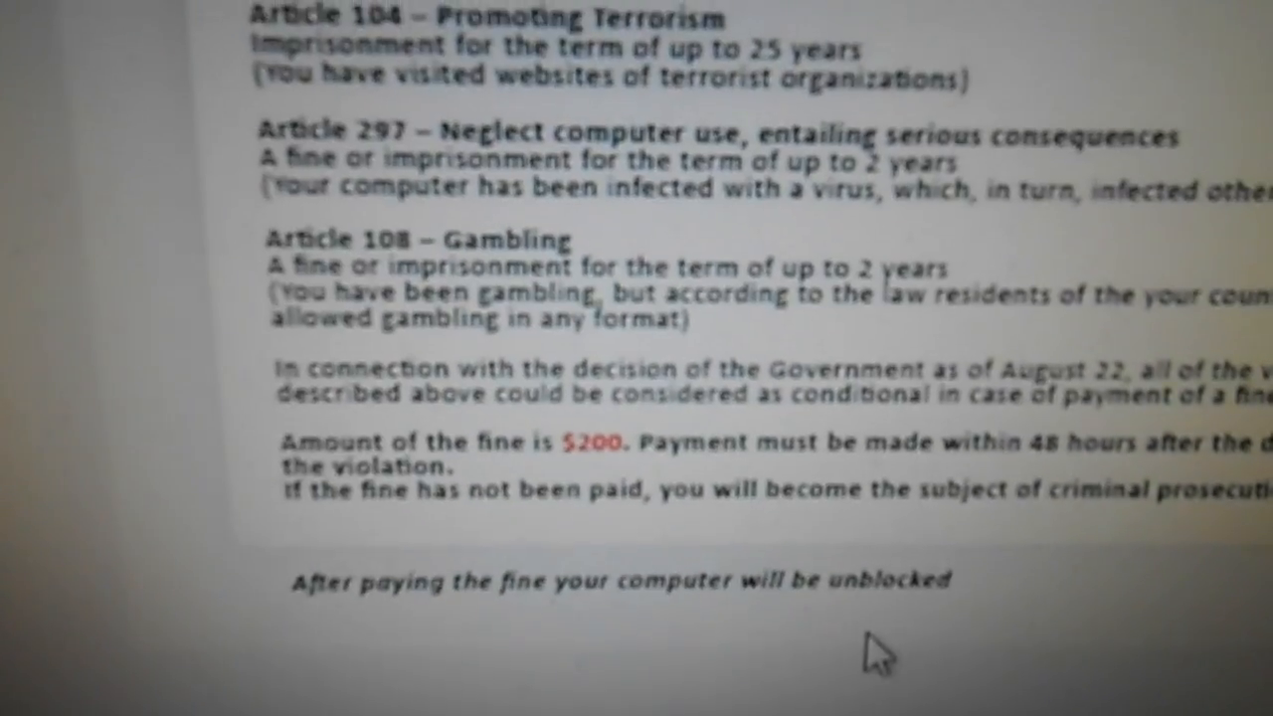
scroll(up, 3)
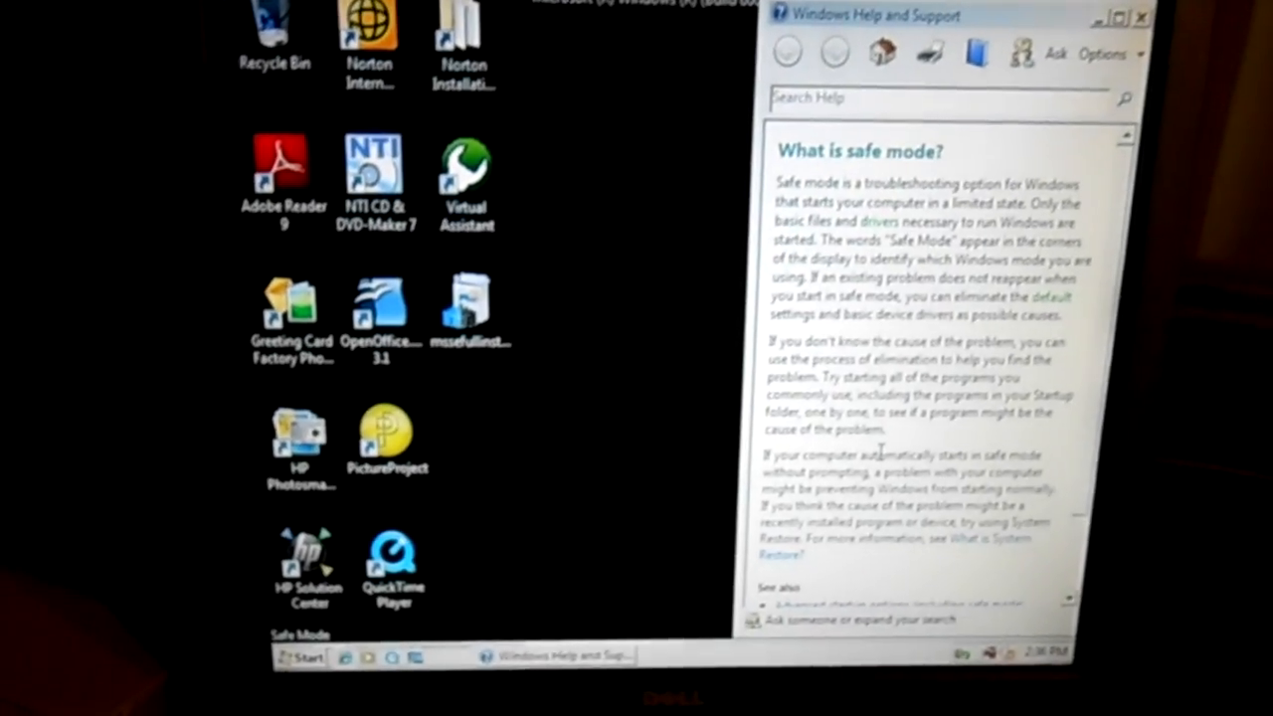
click(298, 658)
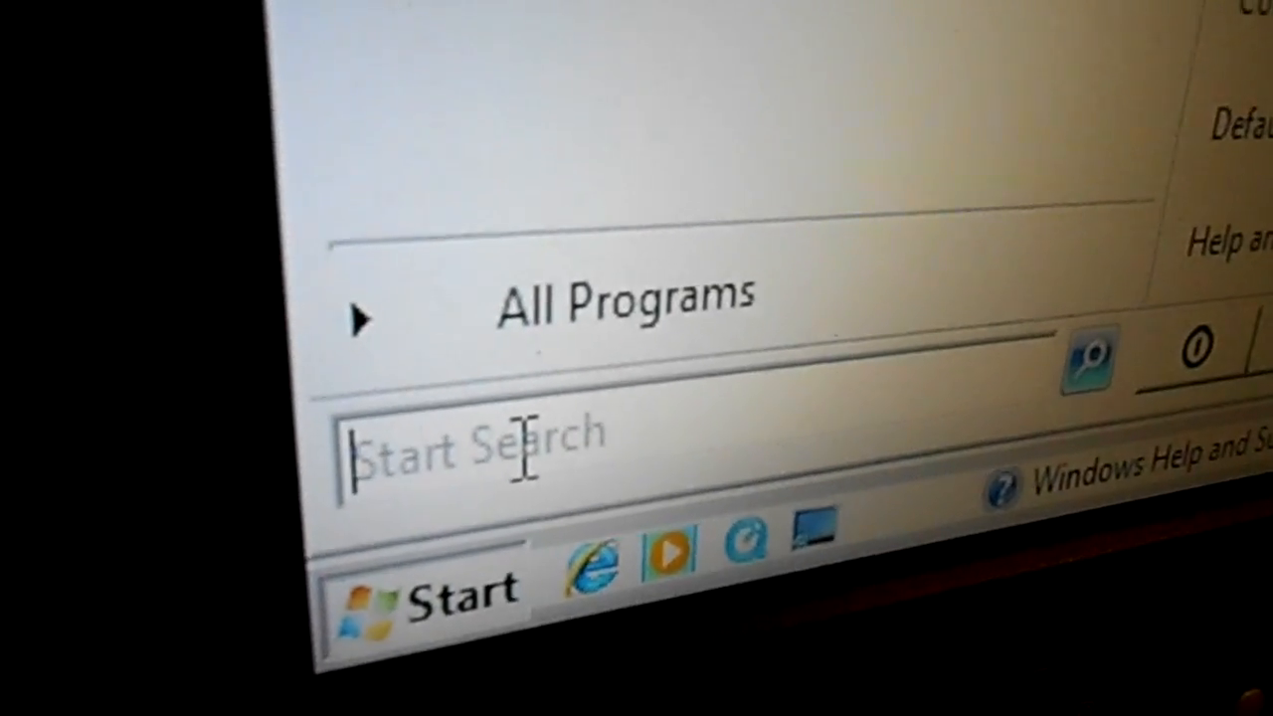
- Search for rstrui.exe from Start Search to launch the System Restore wizard
text(h)
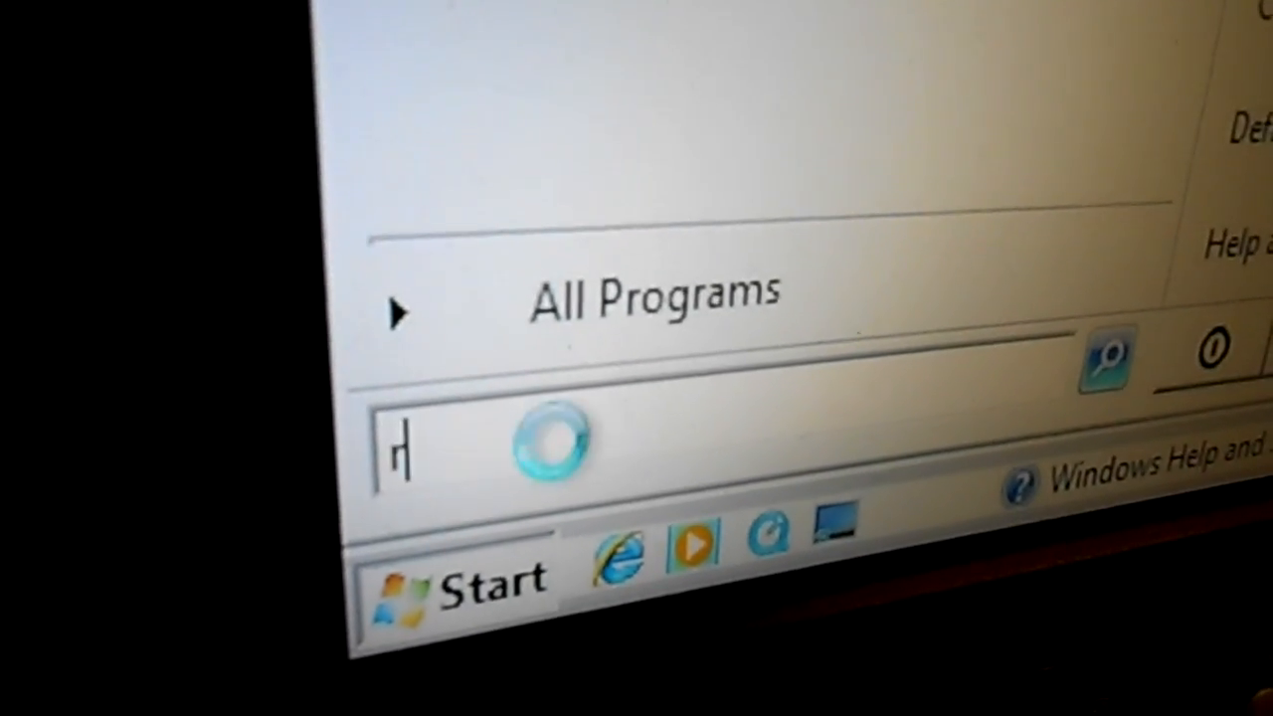
text(s)
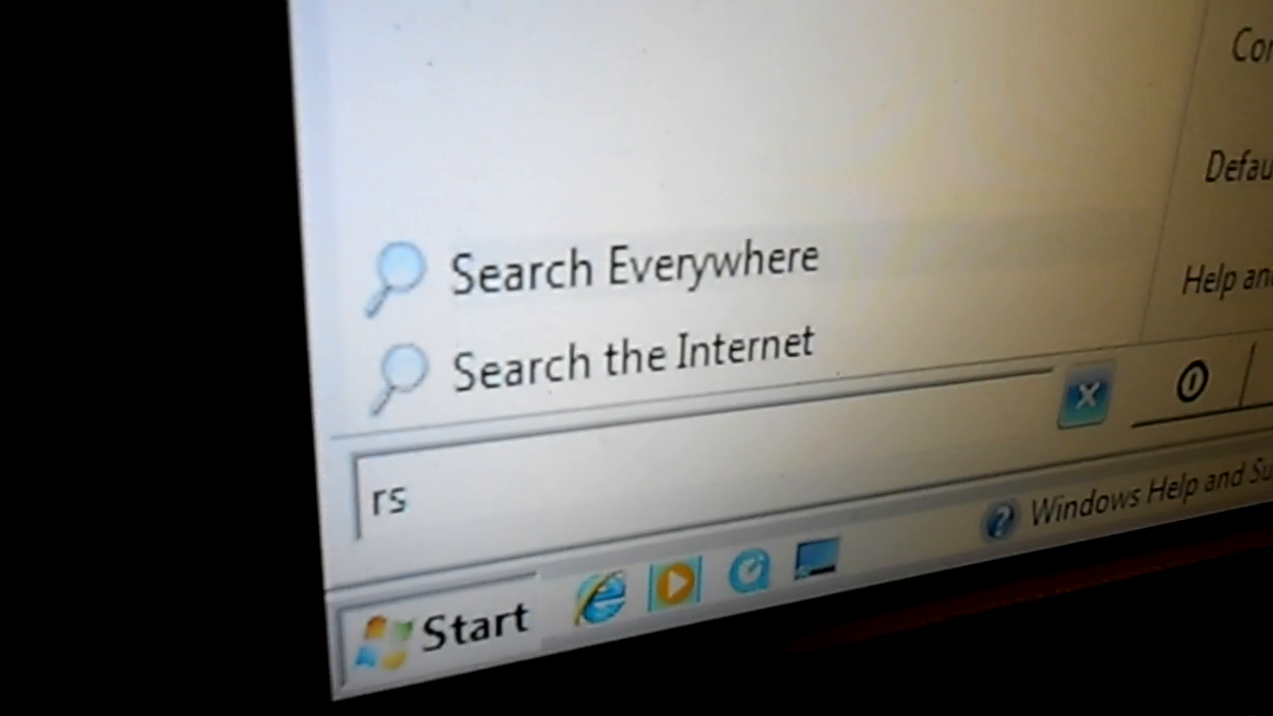
text(t)
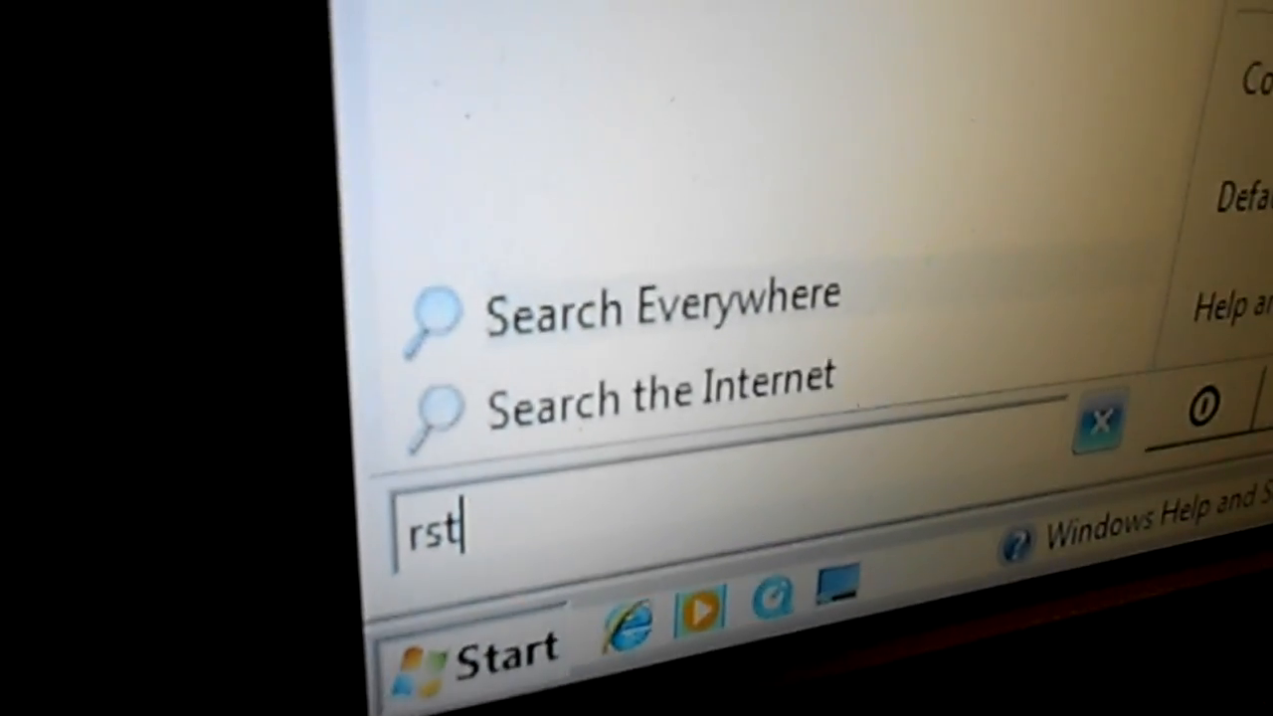
text(rui)
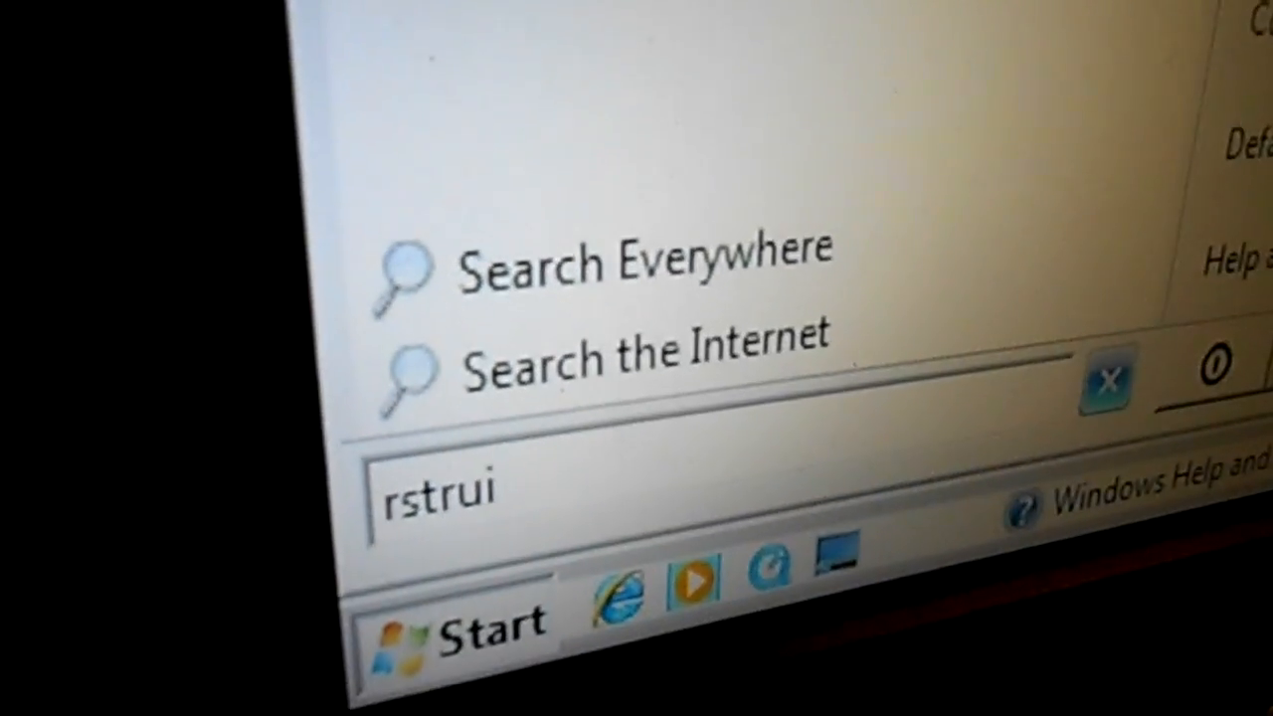
text(.ex)
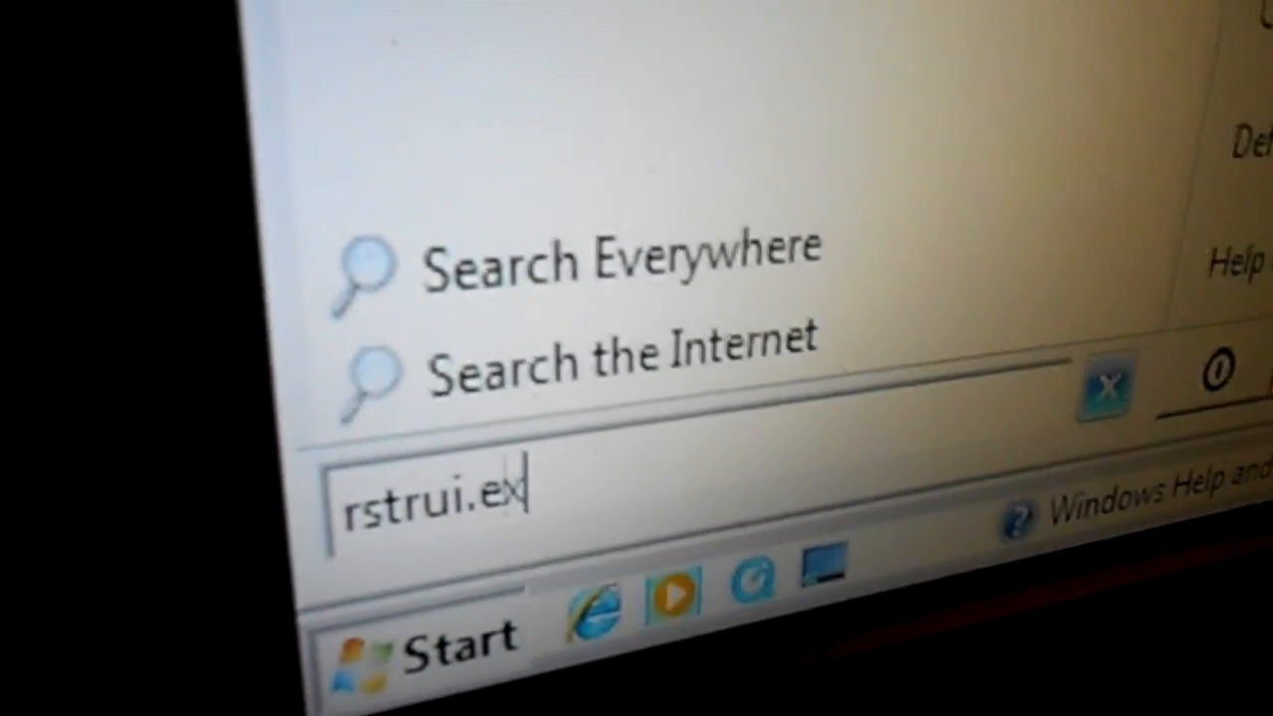
text(e)
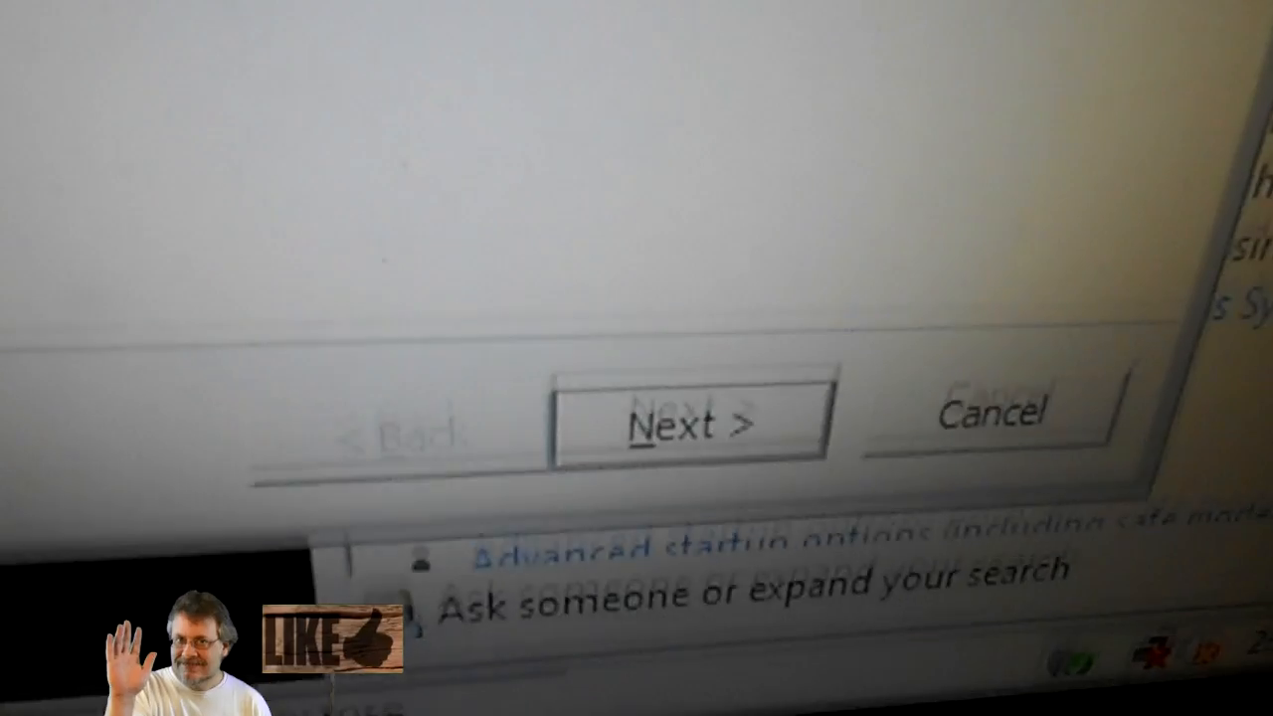
- Move past the System Restore wizard's opening page with Next
click(677, 418)
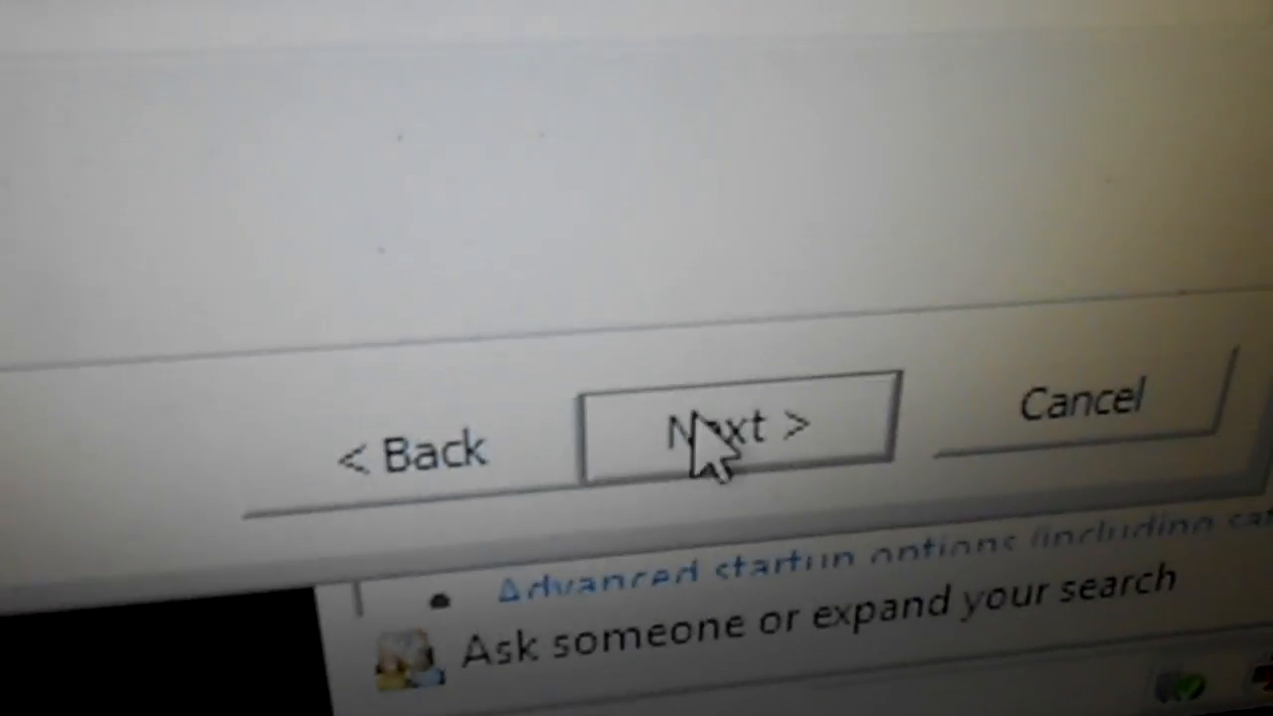
- Confirm the restore point with Next, Finish and Yes so System Restore restarts and begins
click(736, 422)
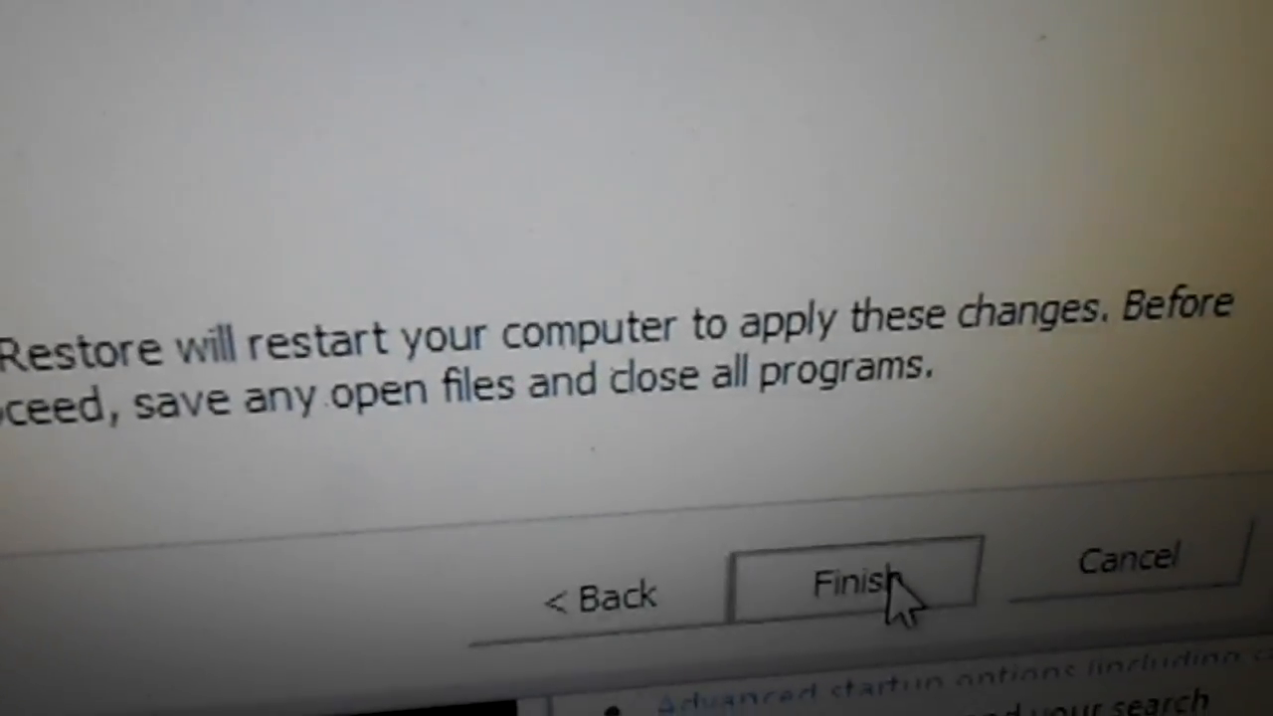
click(846, 581)
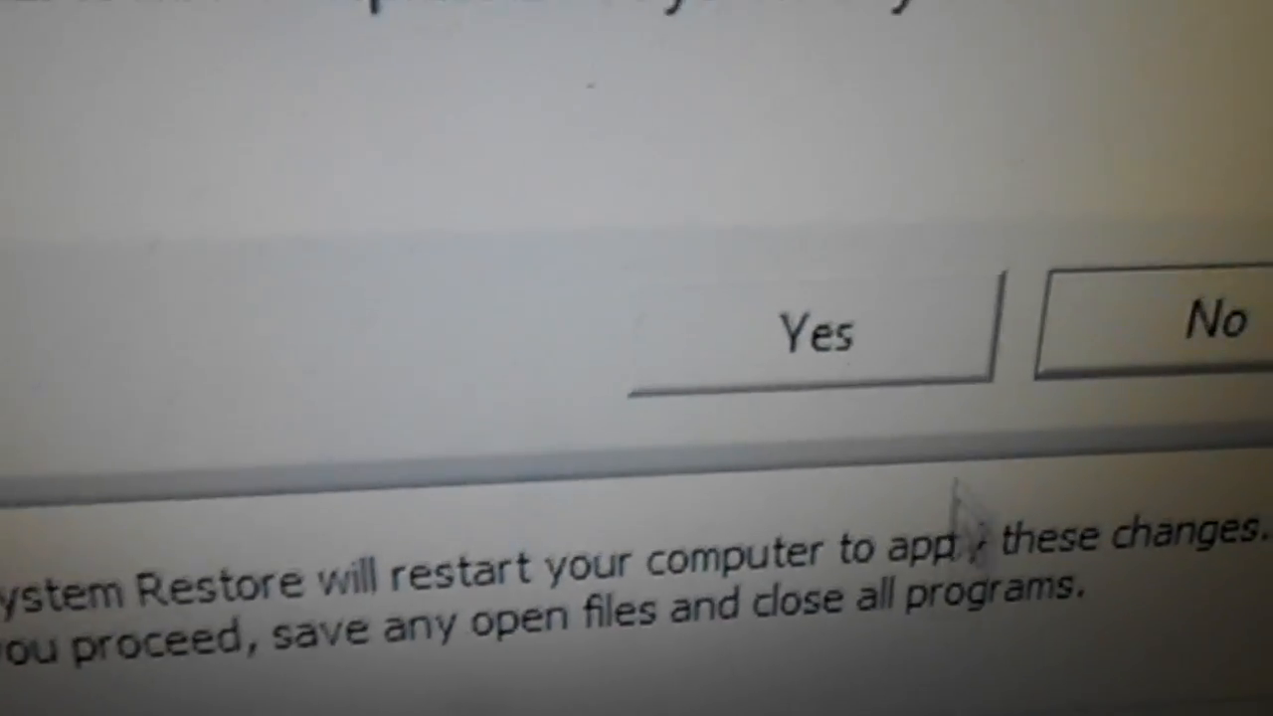
click(814, 330)
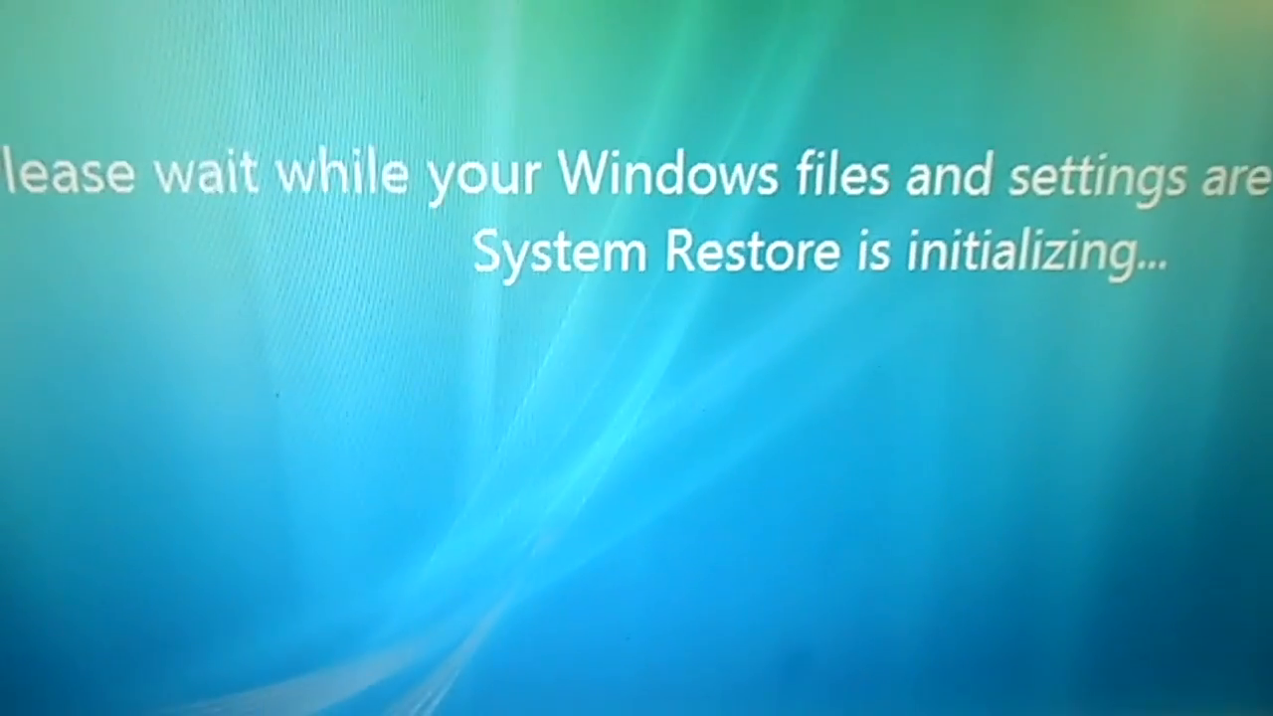